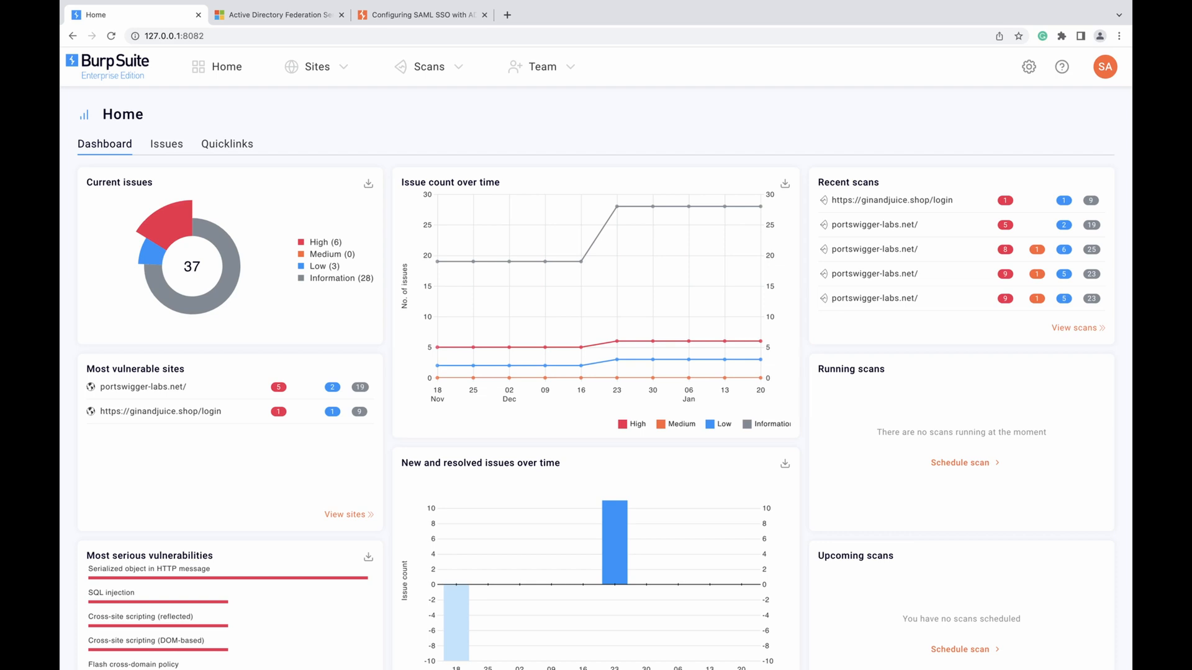
{"action": "mouse_move", "coordinate": [831, 90]}
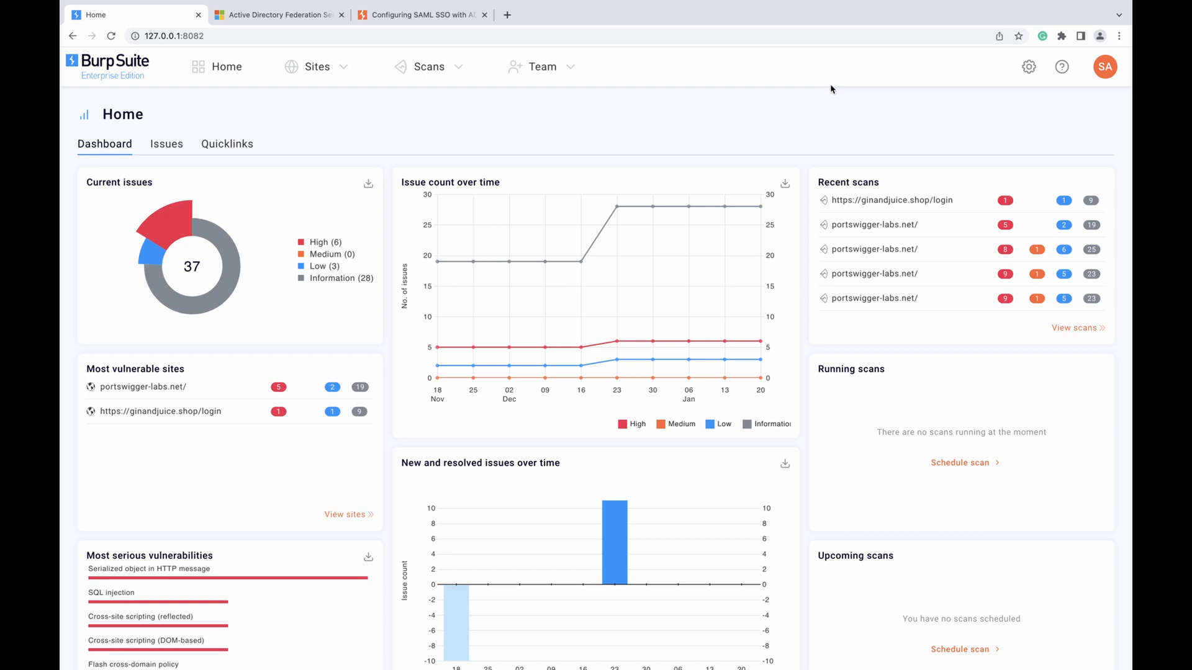
Go from the dashboard to the Integrations settings page and reach the SAML card
{"action": "left_click", "coordinate": [1027, 67]}
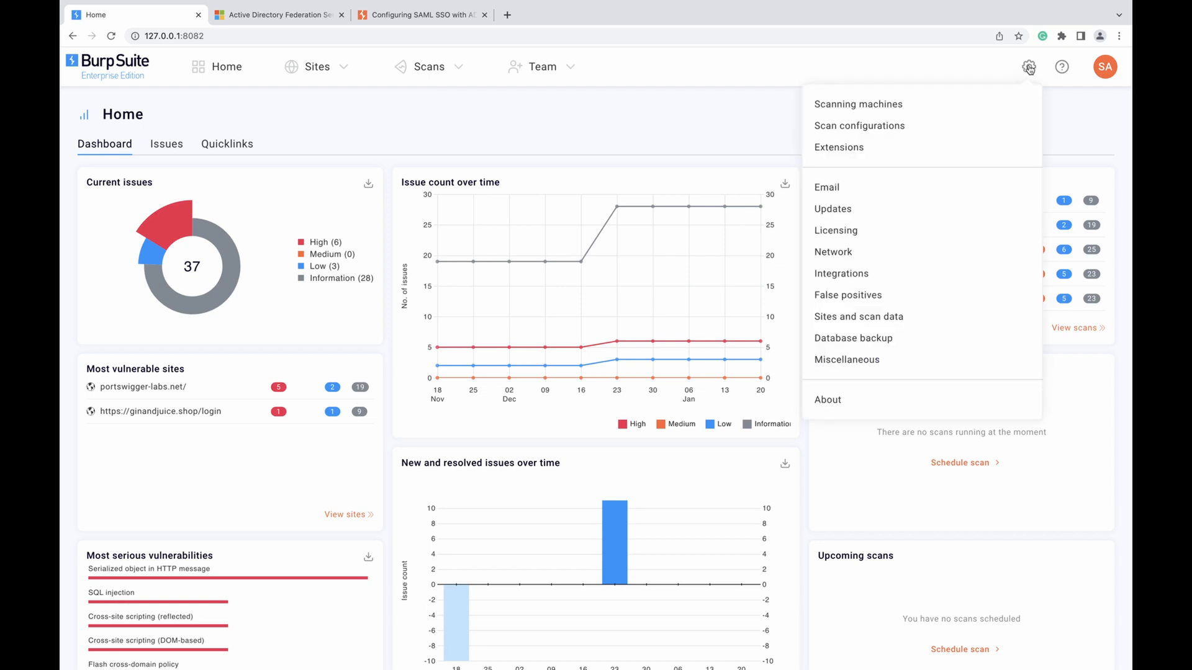
{"action": "mouse_move", "coordinate": [840, 273]}
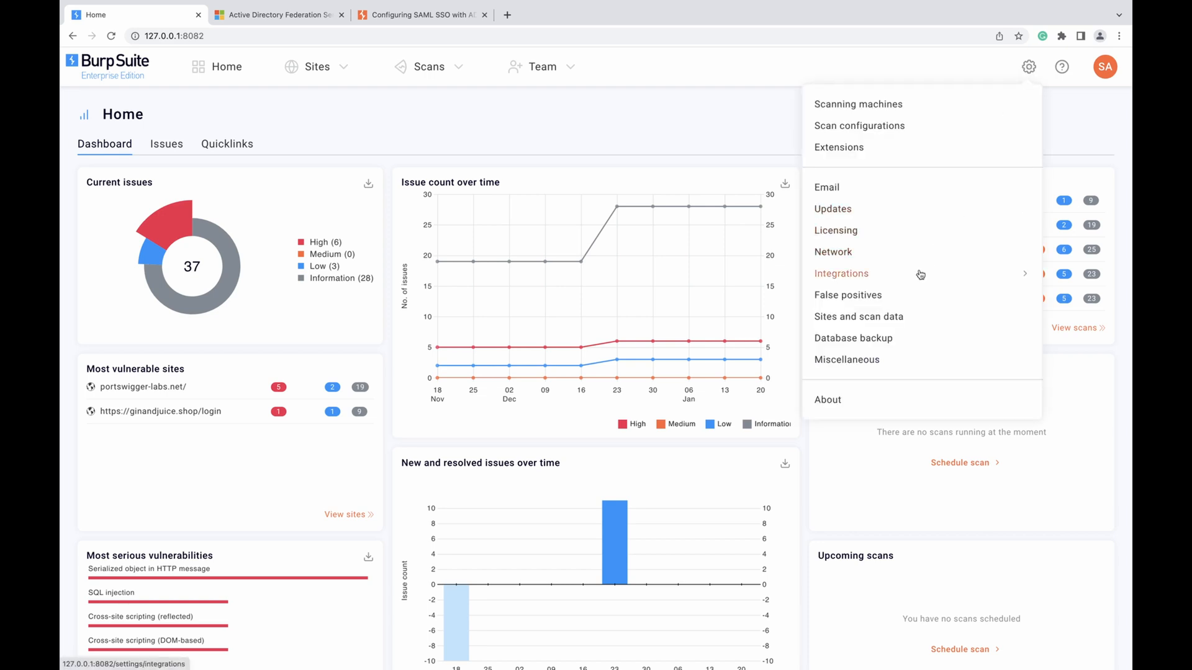
{"action": "left_click", "coordinate": [842, 273]}
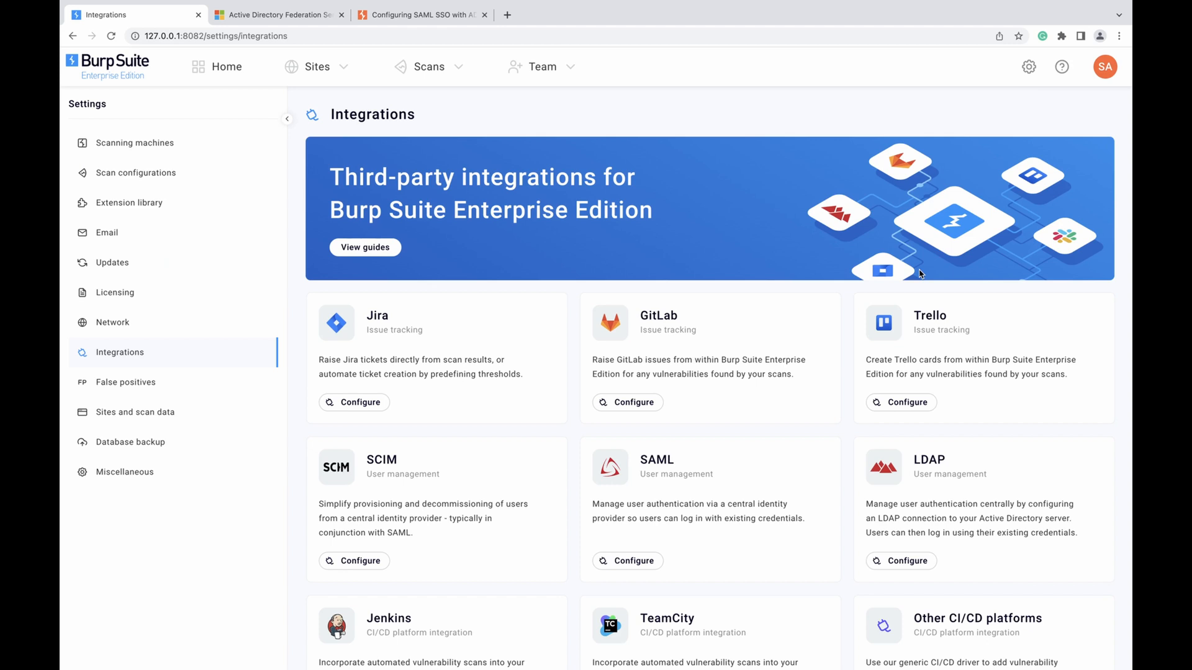
{"action": "scroll", "scroll_direction": "down", "scroll_amount": 3}
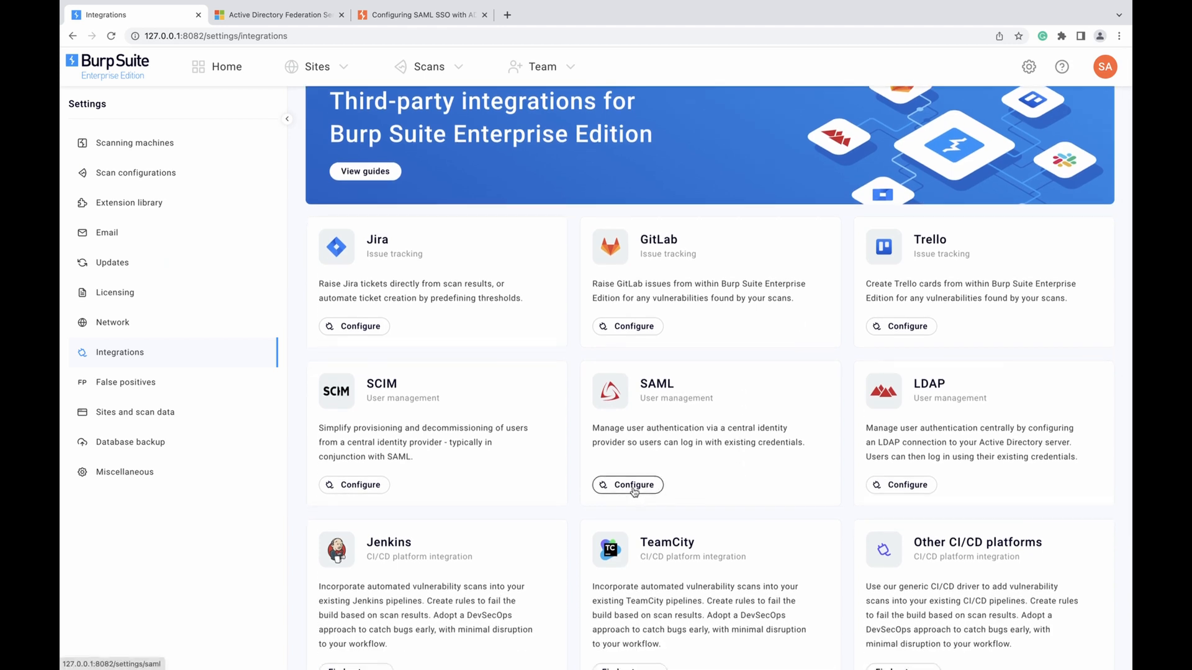
Configure the SAML integration, showing its relying party trust details and empty fields
{"action": "left_click", "coordinate": [627, 485]}
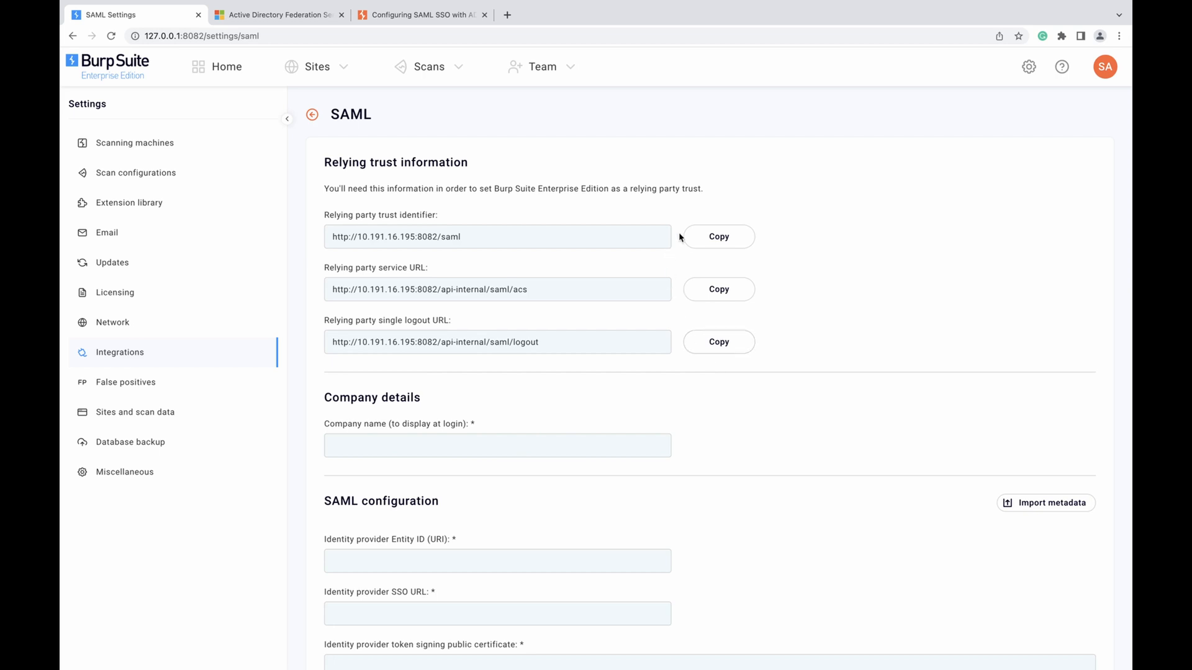
{"action": "mouse_move", "coordinate": [707, 329]}
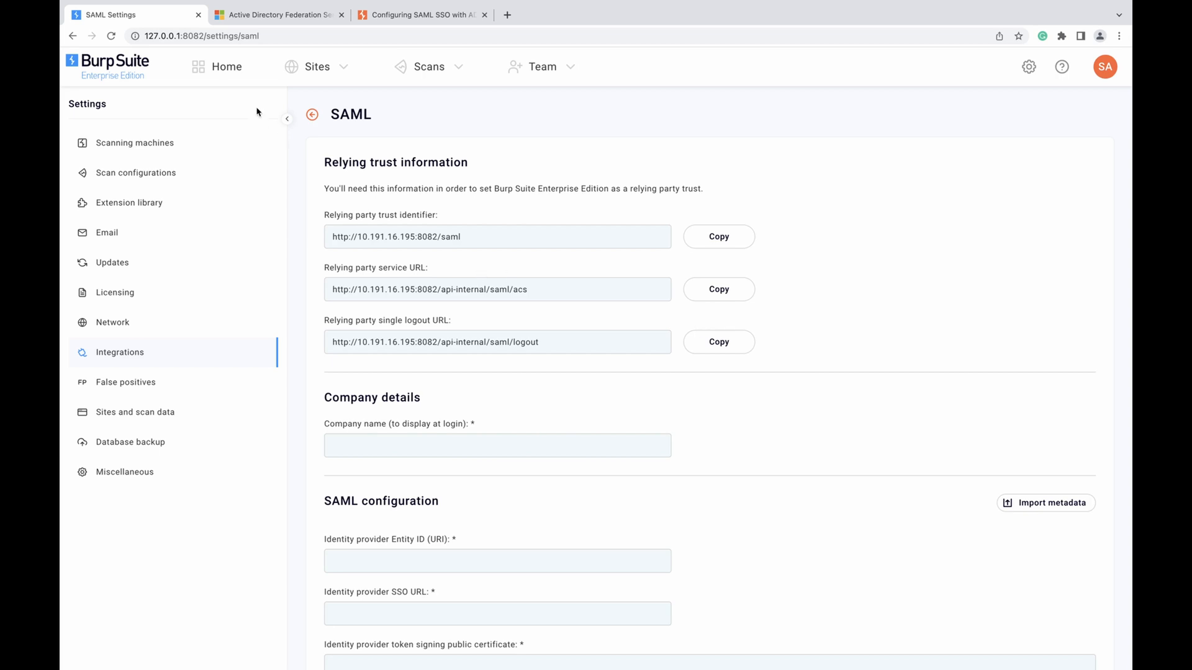
Switch to the Microsoft Learn AD FS documentation overview page
{"action": "left_click", "coordinate": [277, 15]}
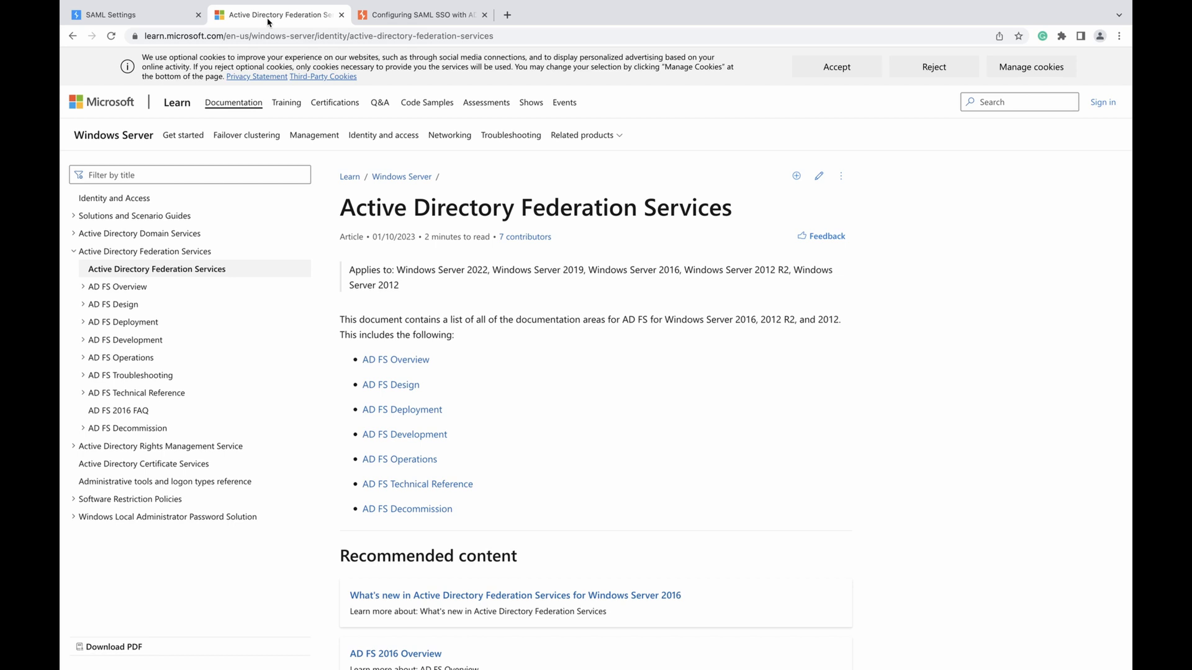
{"action": "mouse_move", "coordinate": [270, 22]}
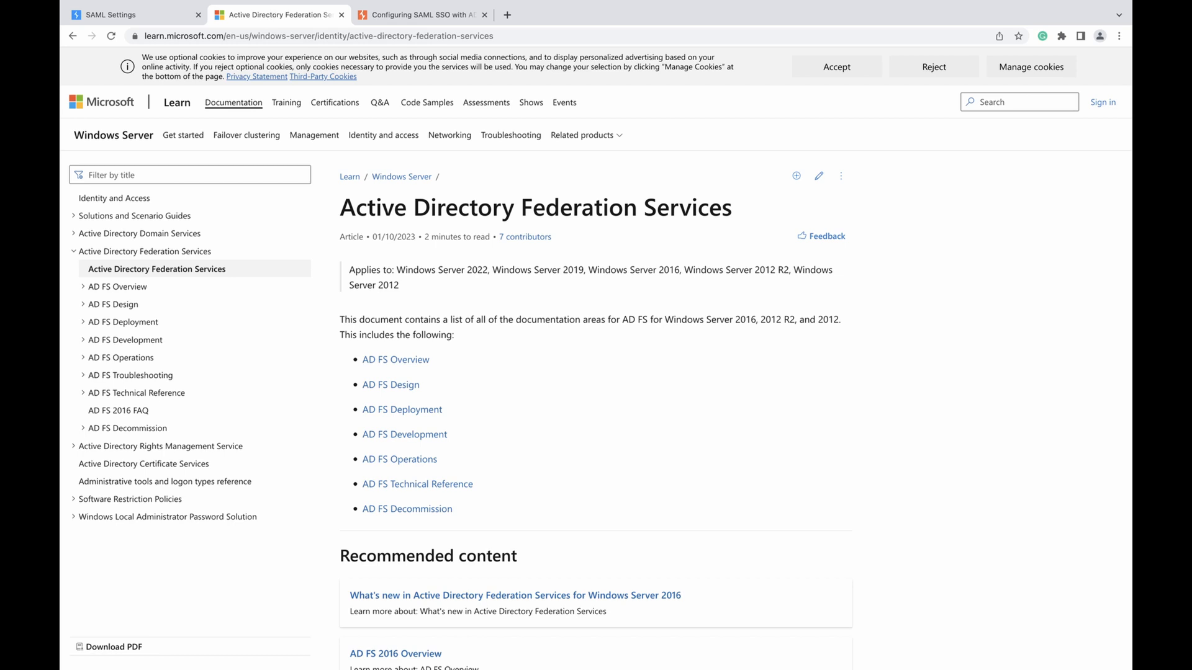
{"action": "mouse_move", "coordinate": [334, 103]}
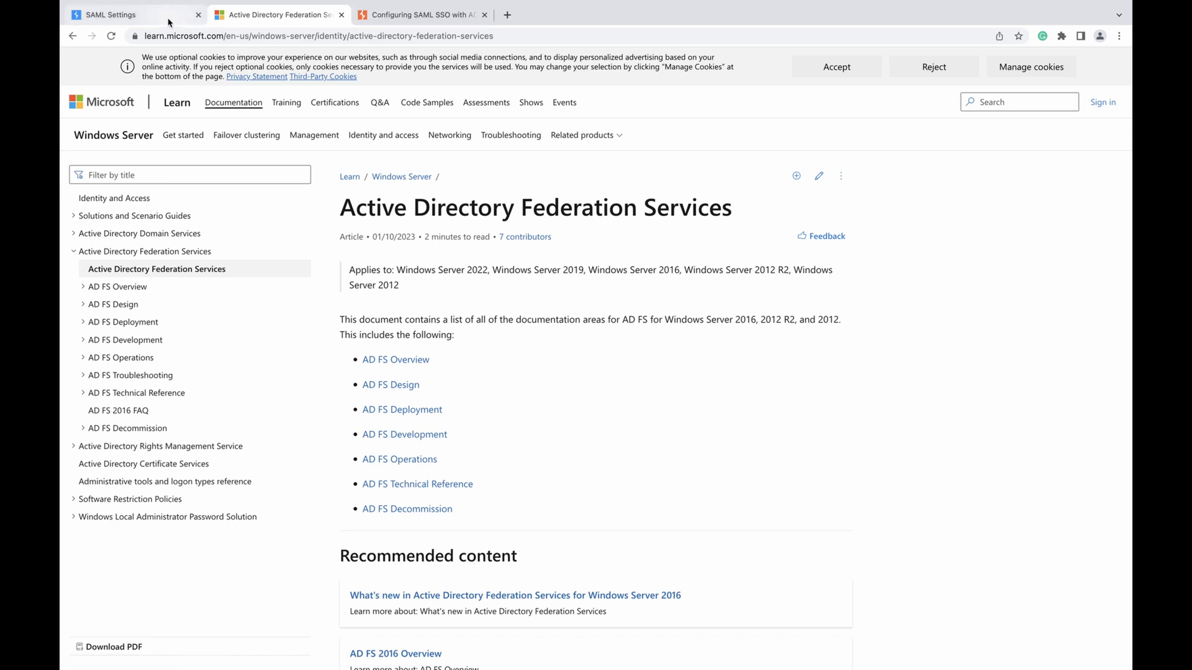
Enter 'example ltd.' as the SAML company name shown at login
{"action": "left_click", "coordinate": [111, 13]}
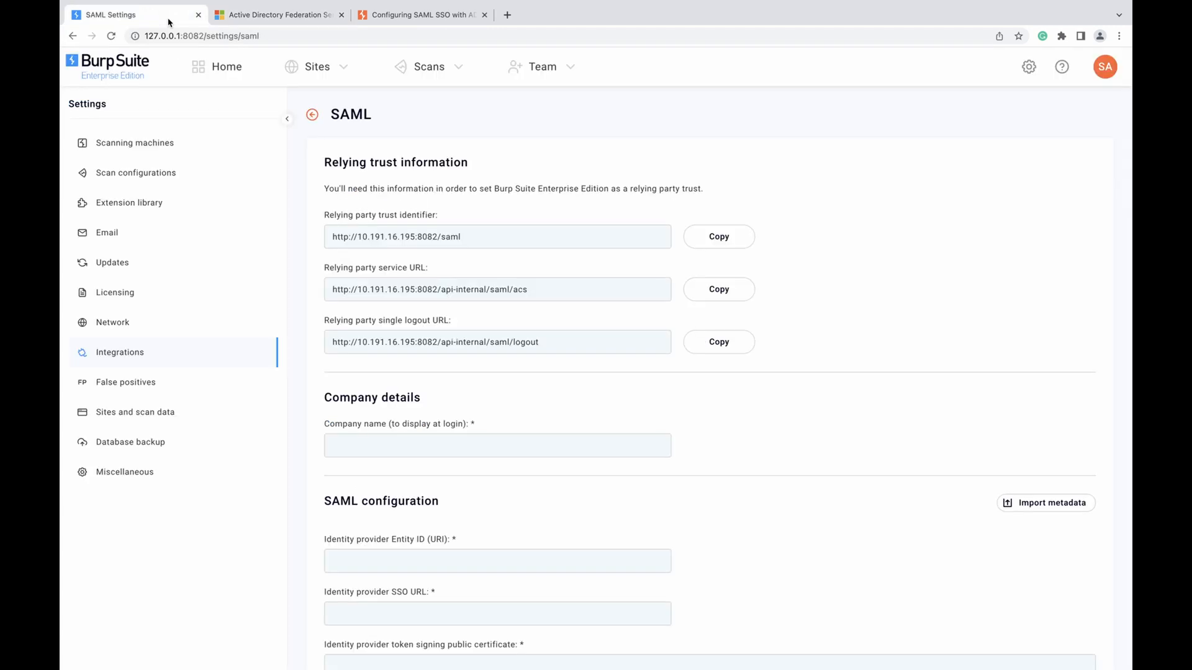
{"action": "mouse_move", "coordinate": [464, 204]}
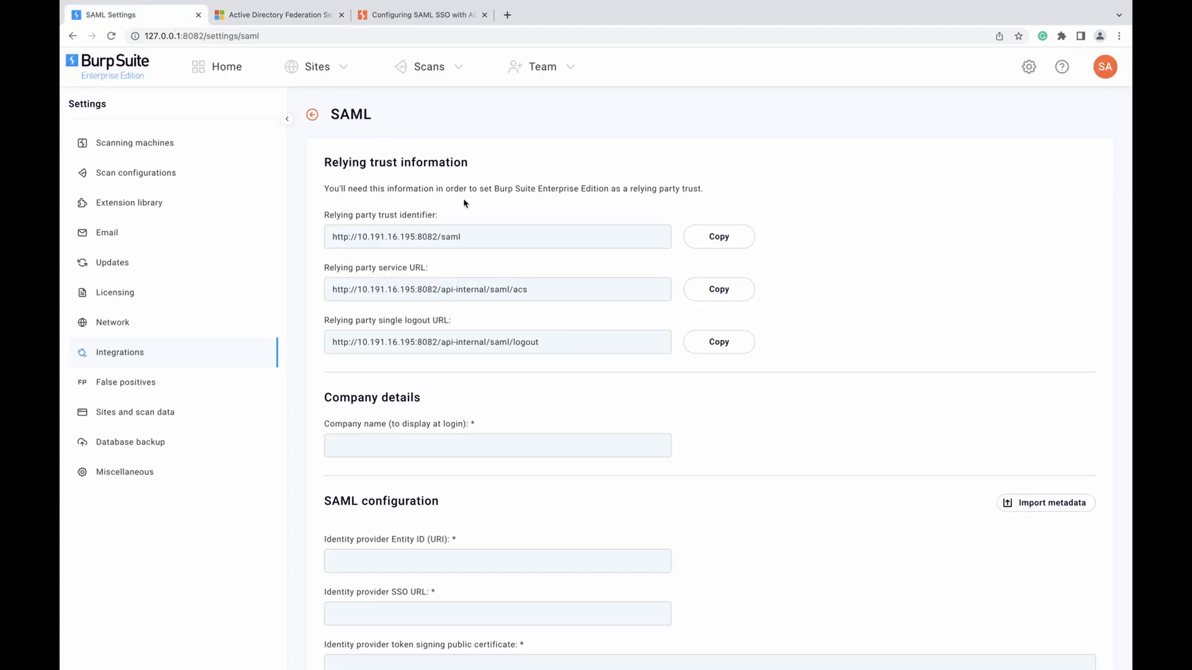
{"action": "scroll", "scroll_direction": "down", "scroll_amount": 3}
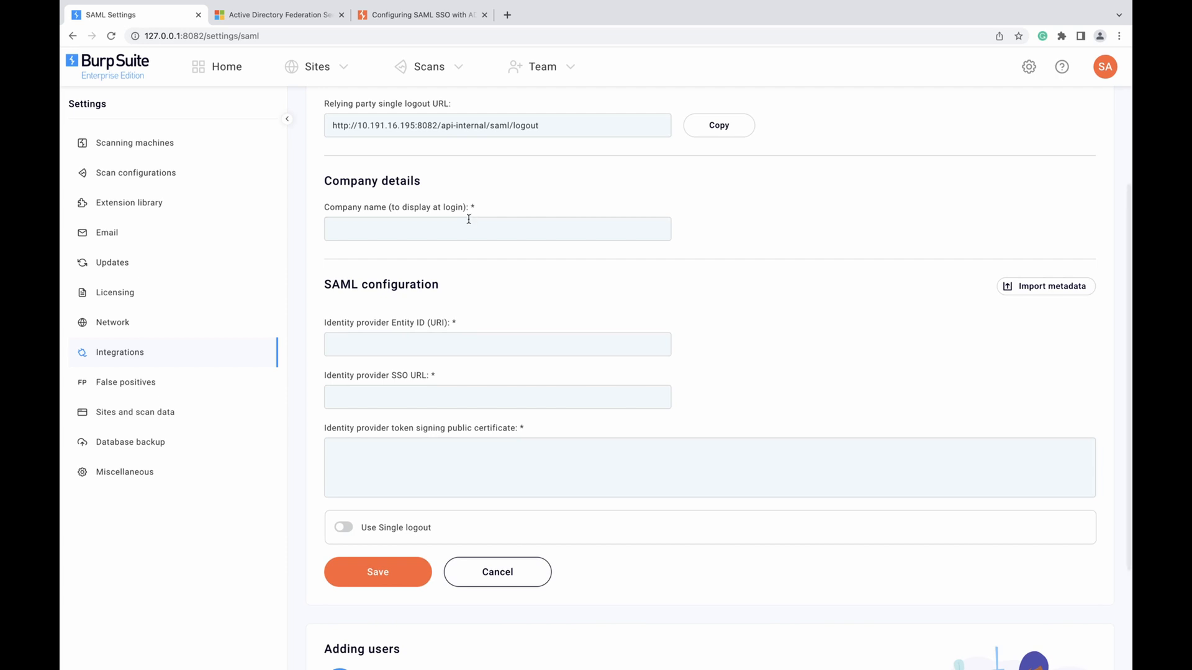
{"action": "type", "text": "example ltd."}
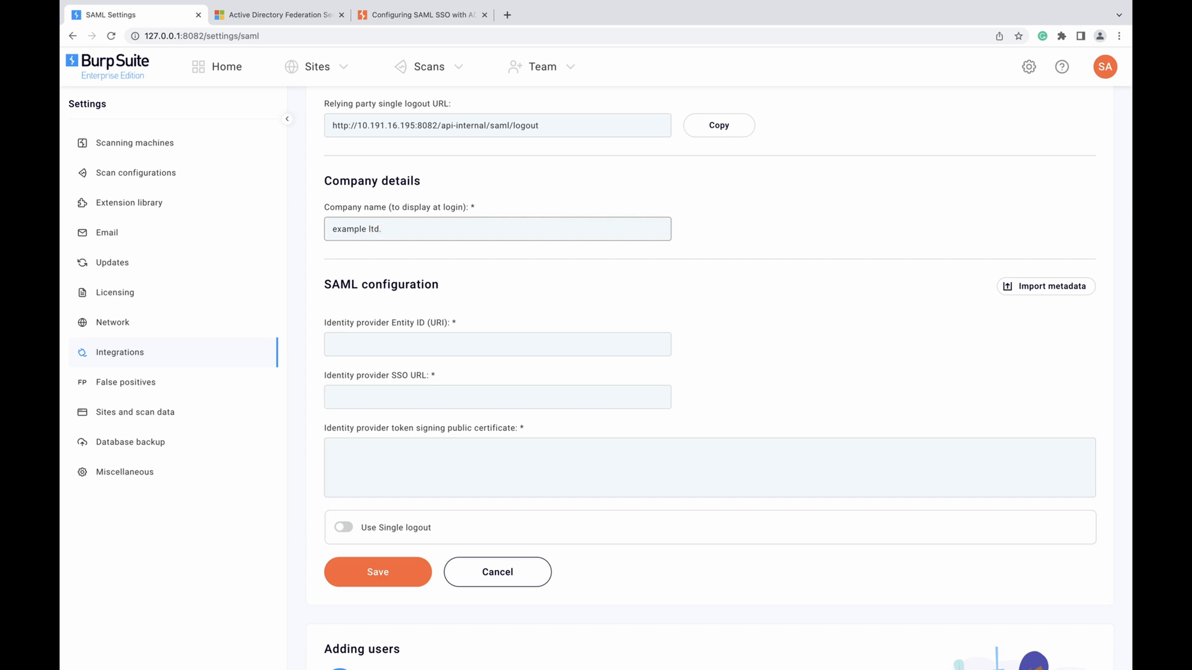
{"action": "scroll", "scroll_direction": "down", "scroll_amount": 3}
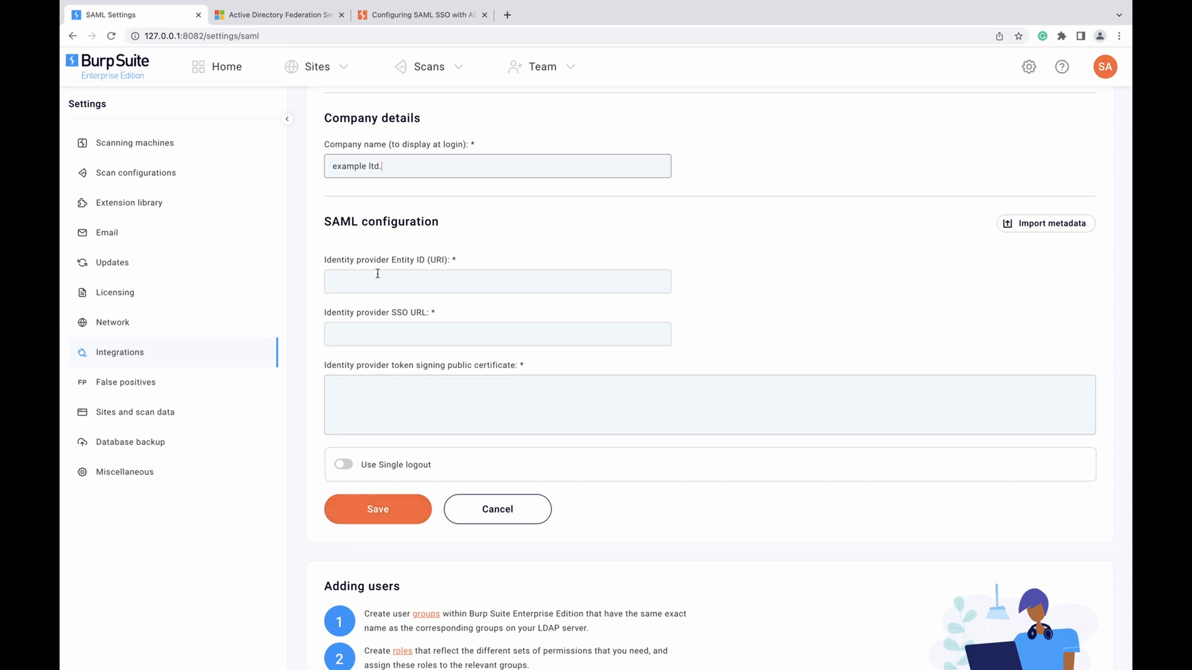
View the PortSwigger ADFS guide's claim rules down to creating rules for each group individually
{"action": "left_click", "coordinate": [419, 15]}
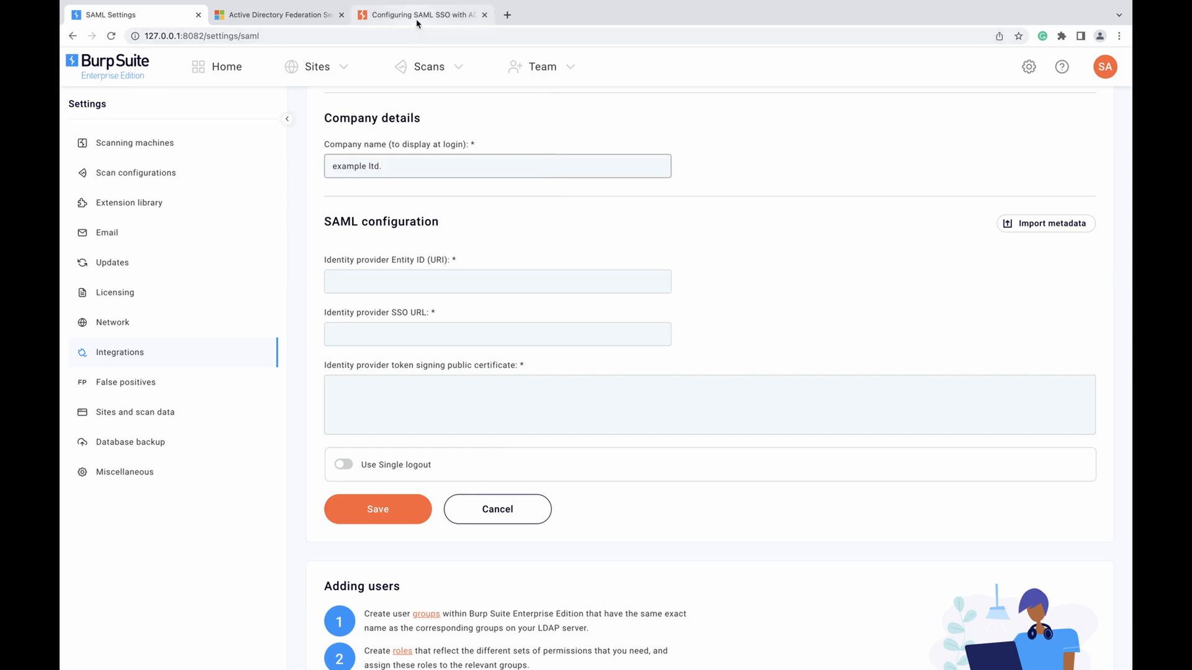
{"action": "left_click", "coordinate": [418, 15]}
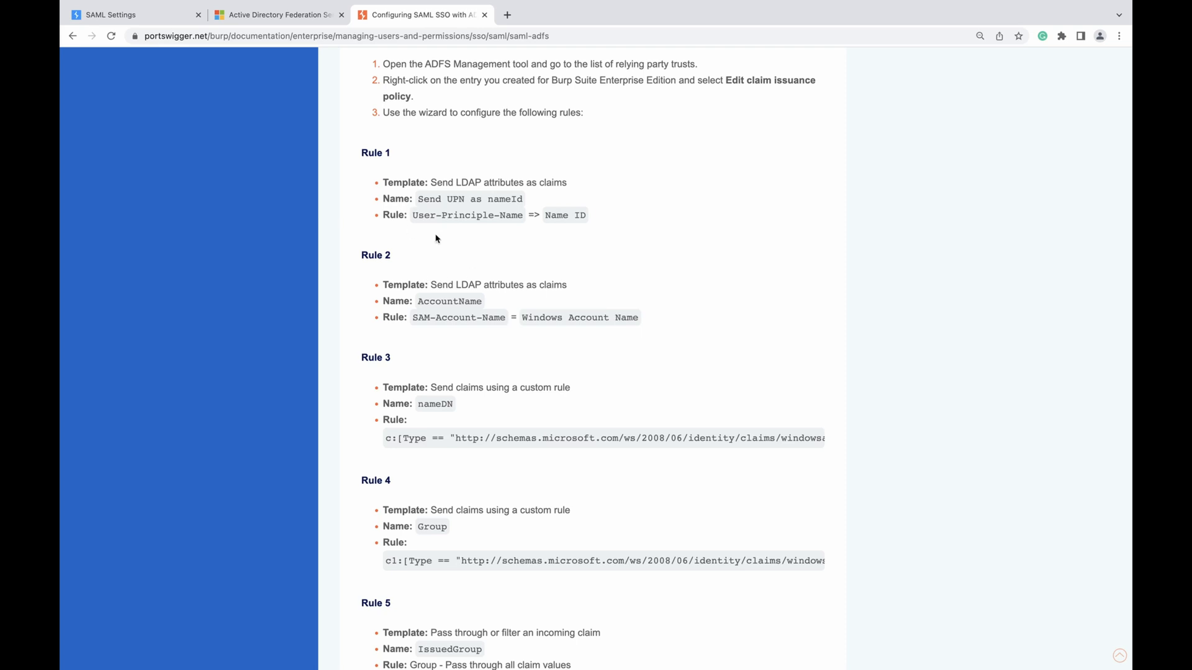
{"action": "mouse_move", "coordinate": [454, 239]}
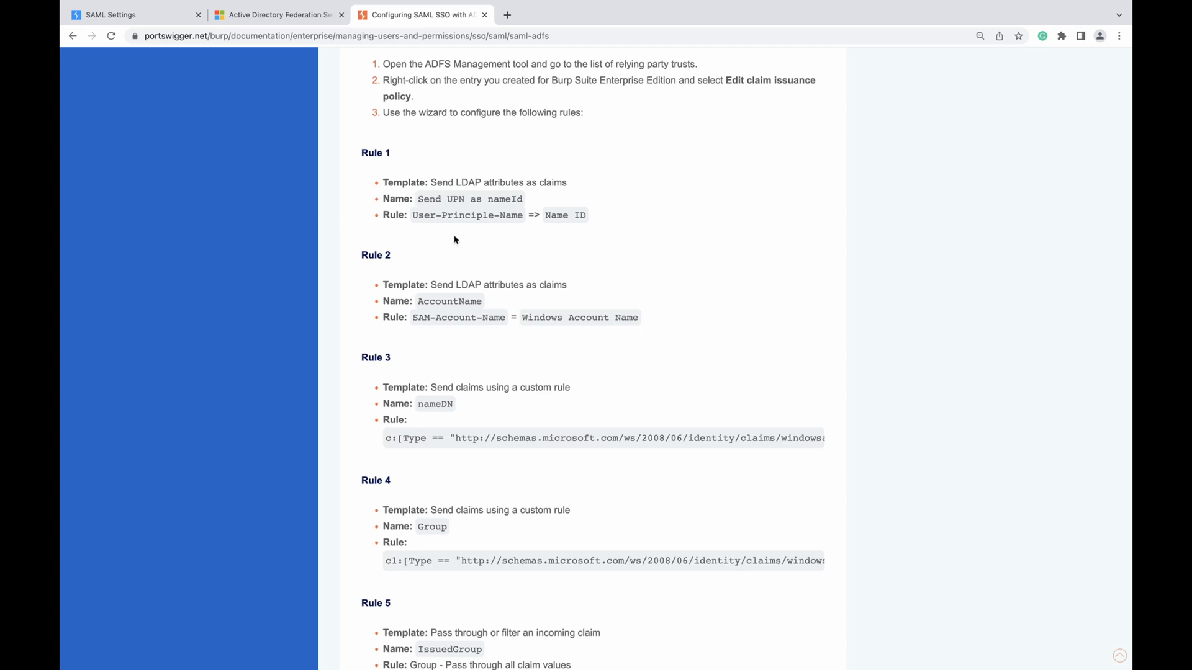
{"action": "scroll", "scroll_direction": "down", "scroll_amount": 3}
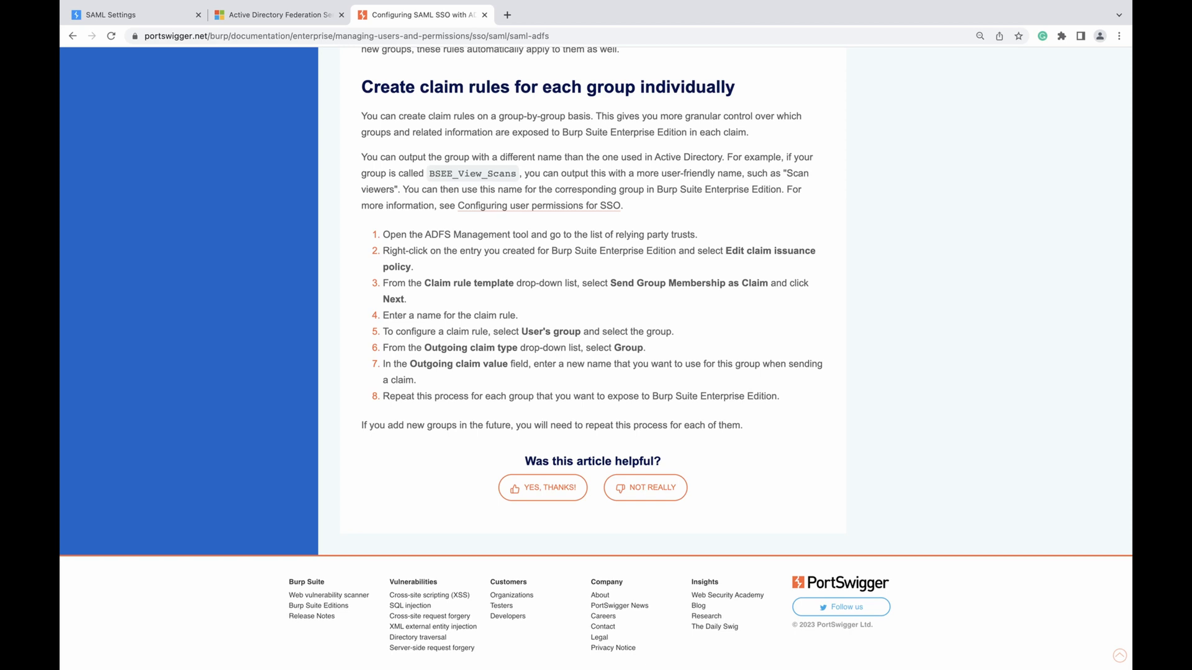
{"action": "mouse_move", "coordinate": [372, 267]}
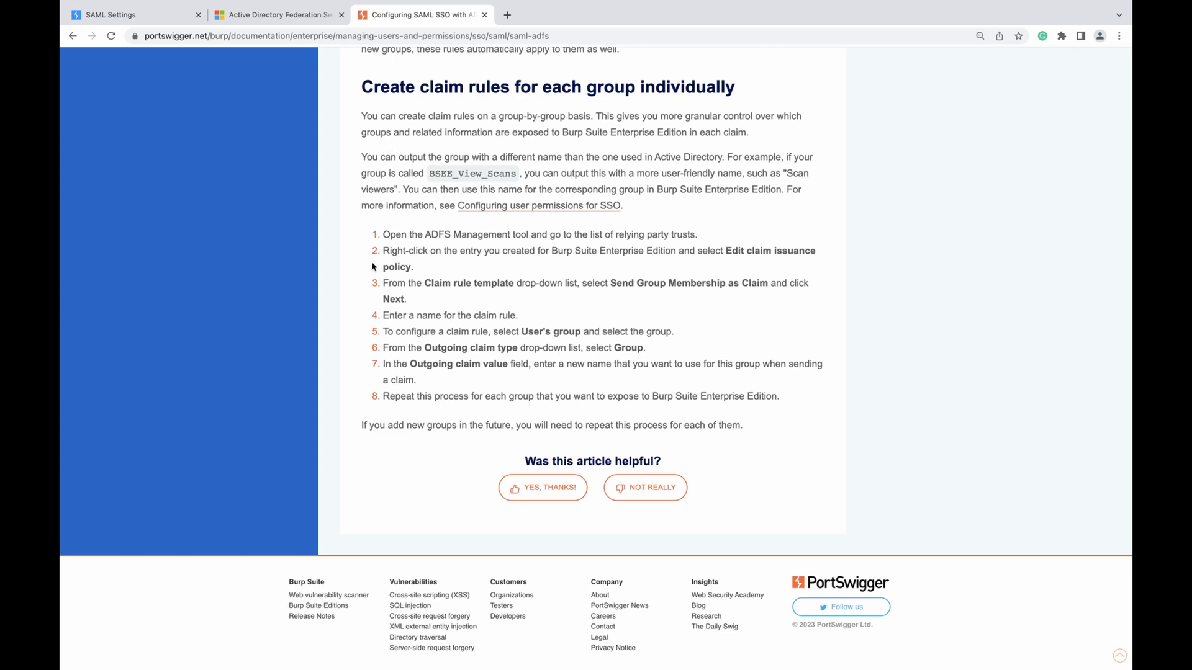
{"action": "mouse_move", "coordinate": [336, 291]}
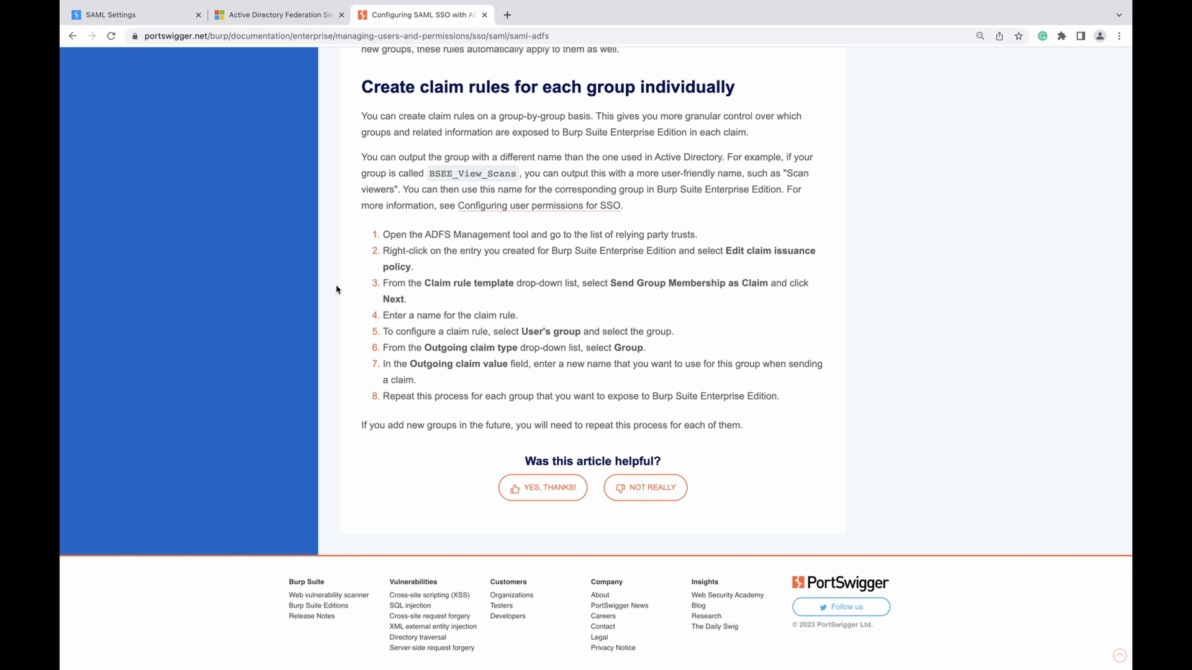